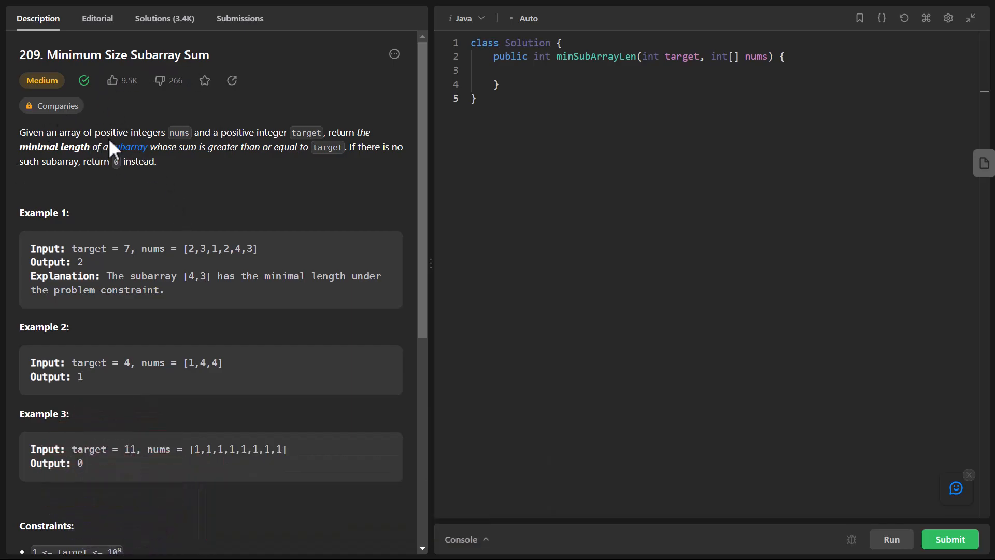
mouse_move(255, 149)
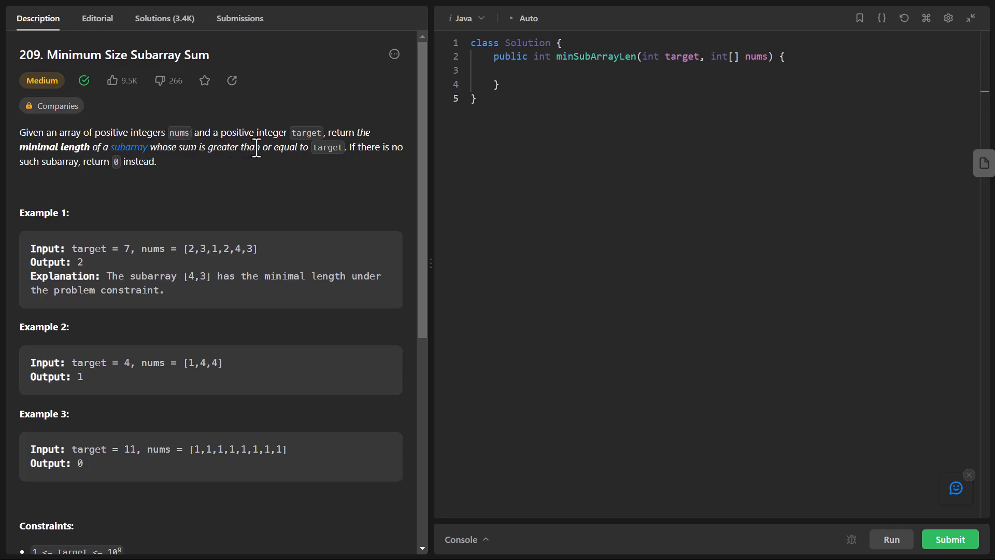
mouse_move(27, 200)
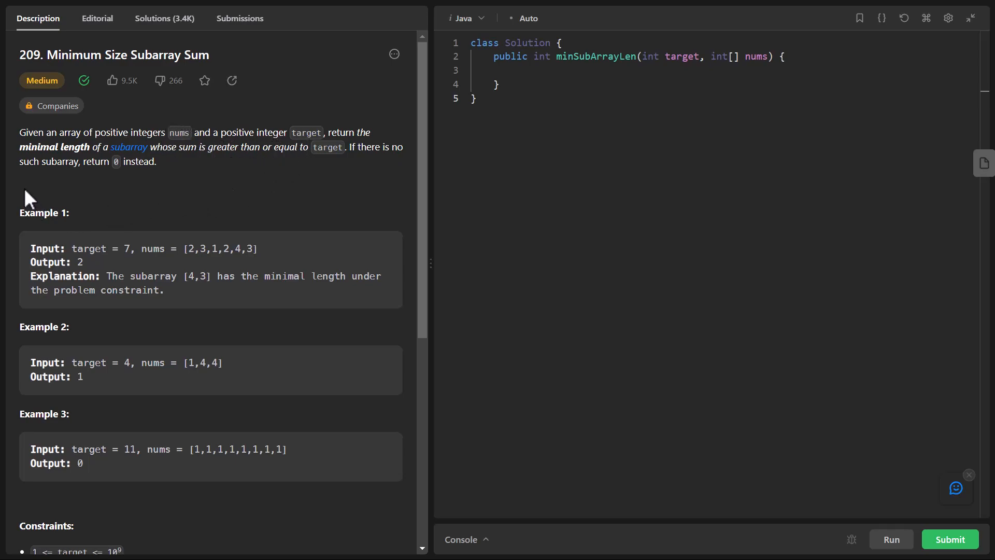
mouse_move(192, 164)
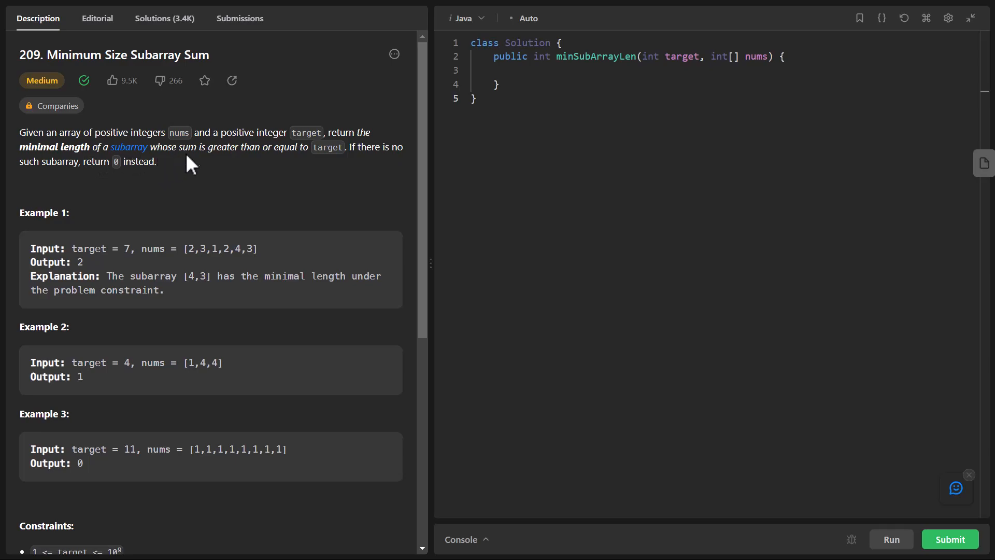
mouse_move(330, 165)
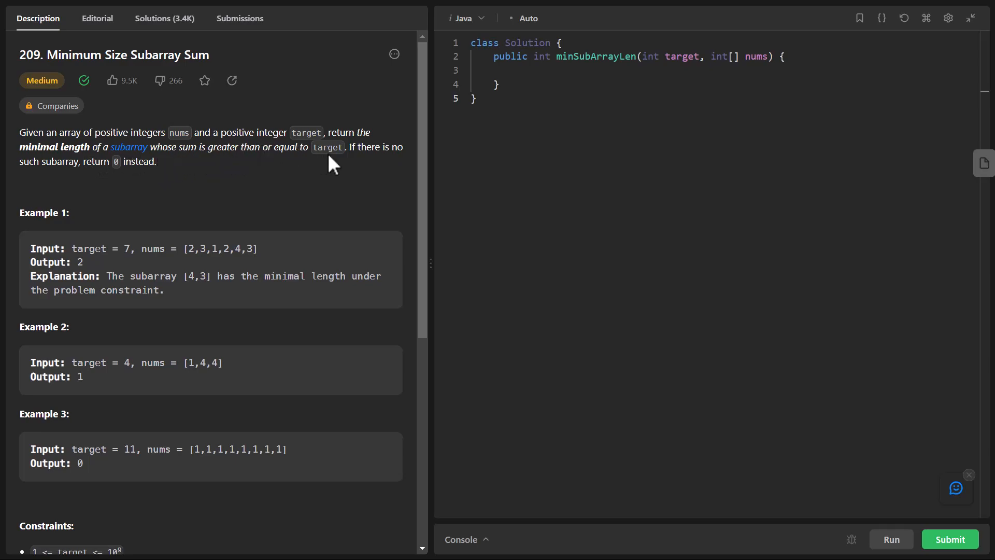
mouse_move(113, 206)
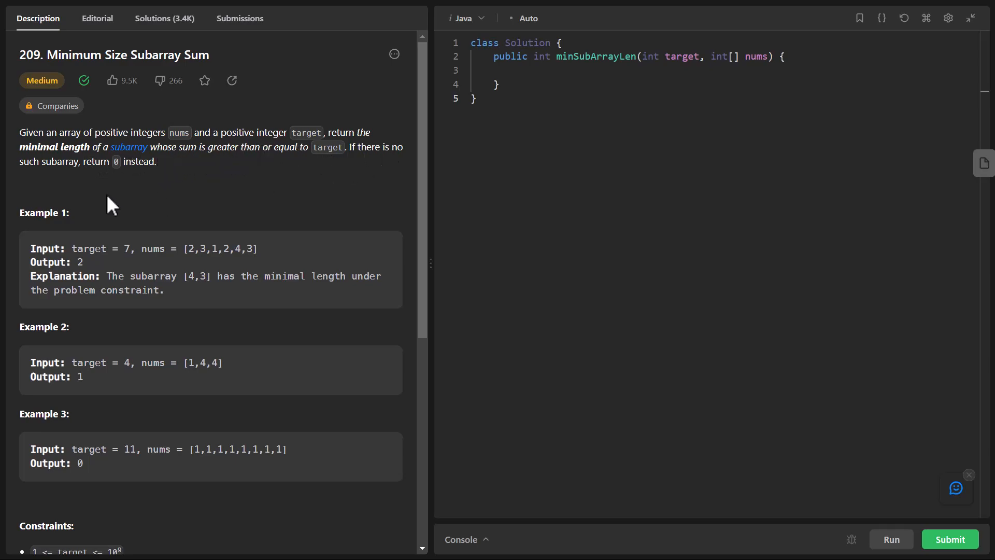
mouse_move(143, 181)
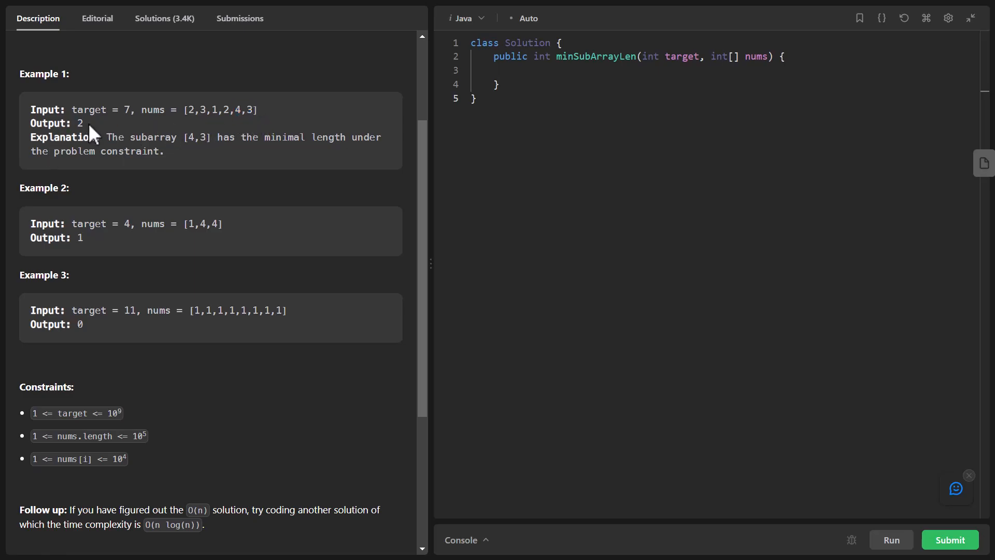
mouse_move(82, 226)
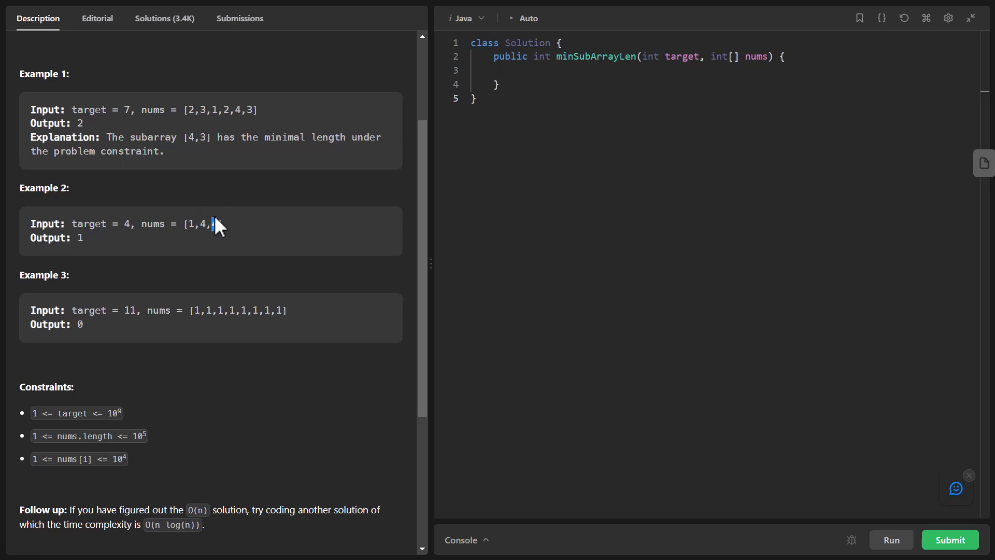
Step: Write int currSum = 0, window = Integer.MAX_VALUE, start = 0, end = 0 at the top of minSubArrayLen
double_click(215, 223)
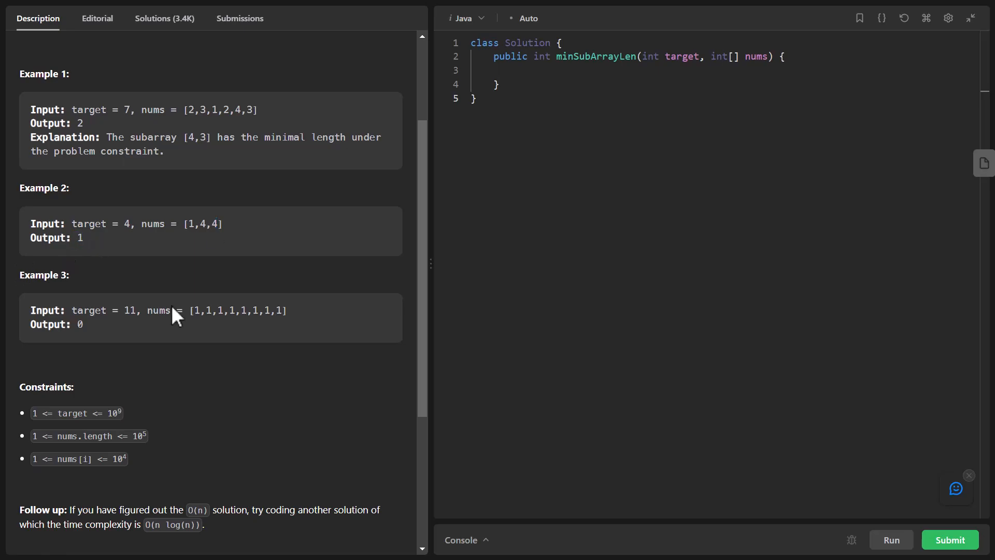
double_click(203, 223)
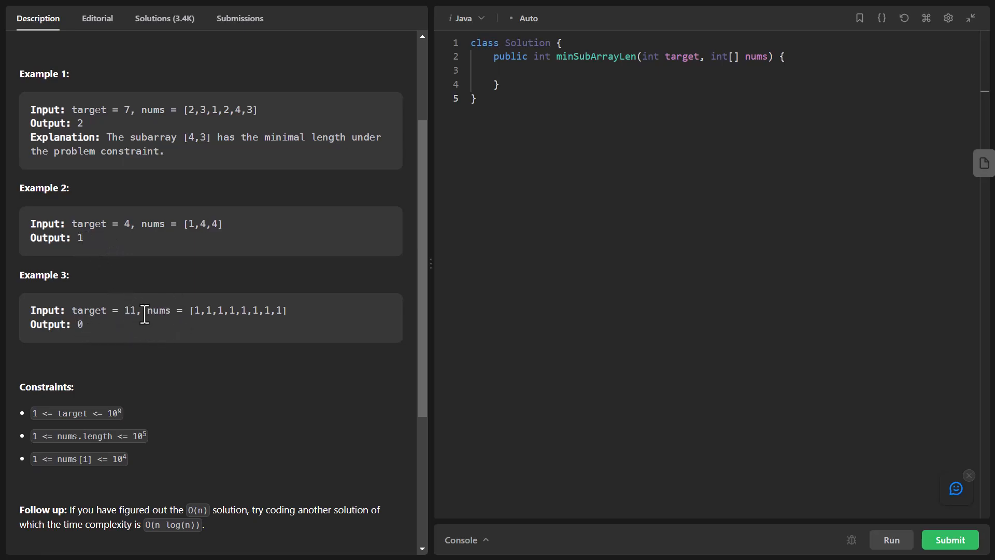
mouse_move(227, 300)
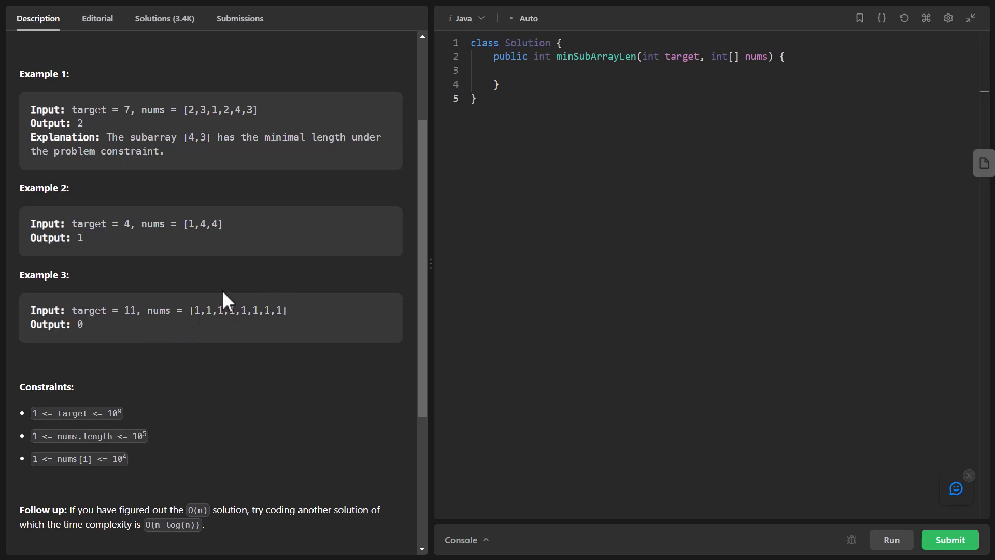
mouse_move(204, 287)
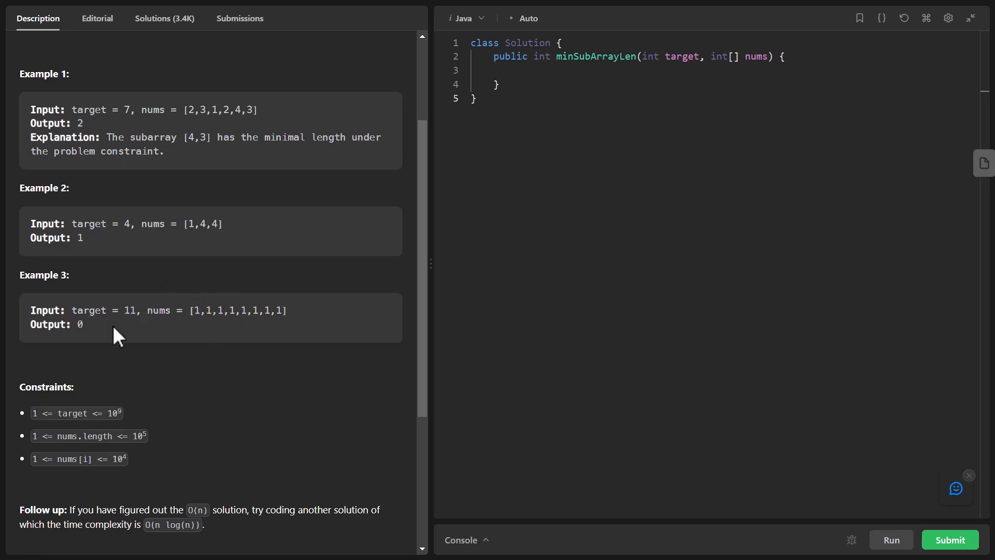
double_click(78, 325)
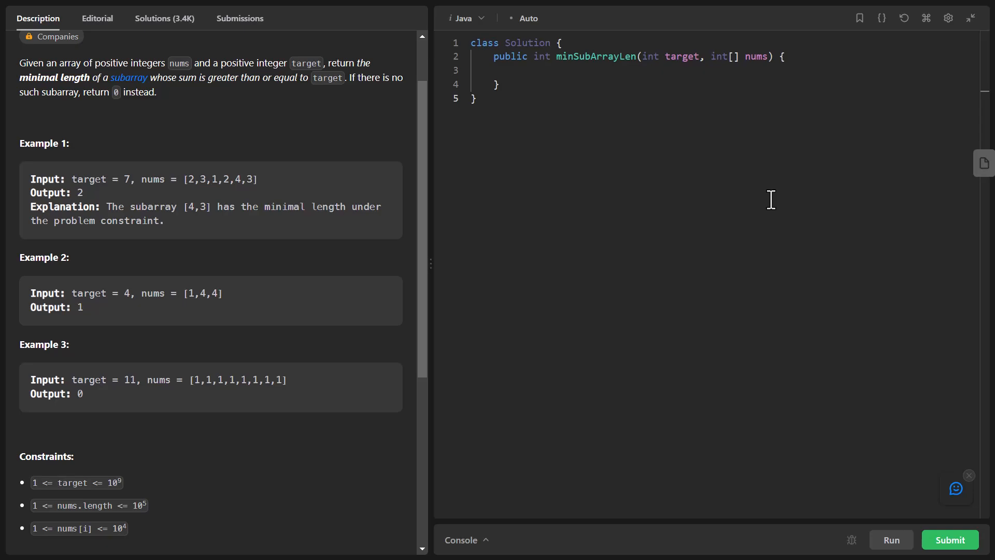
mouse_move(128, 227)
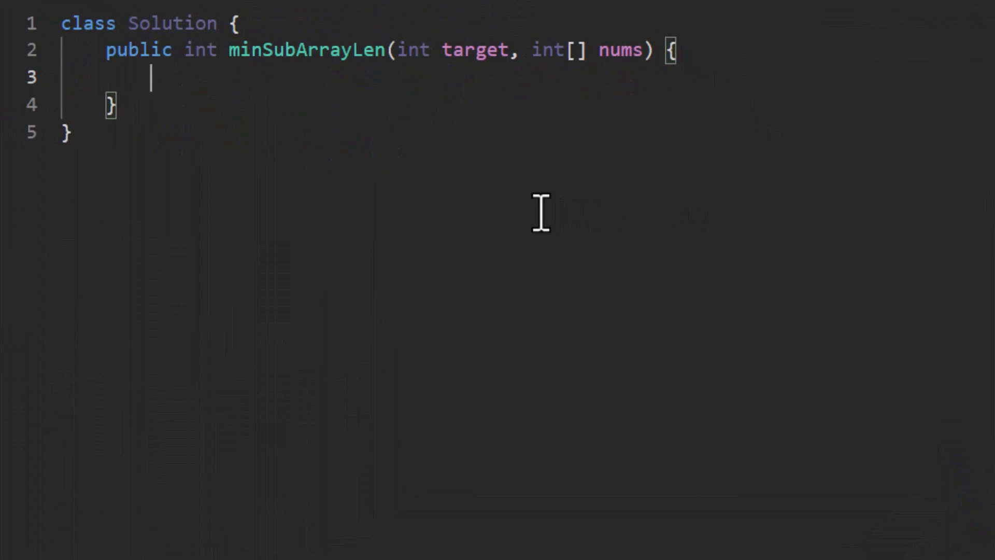
type("int currSum = 0, window = Integer.MAX_VALUE;")
type("int start = 0, end =")
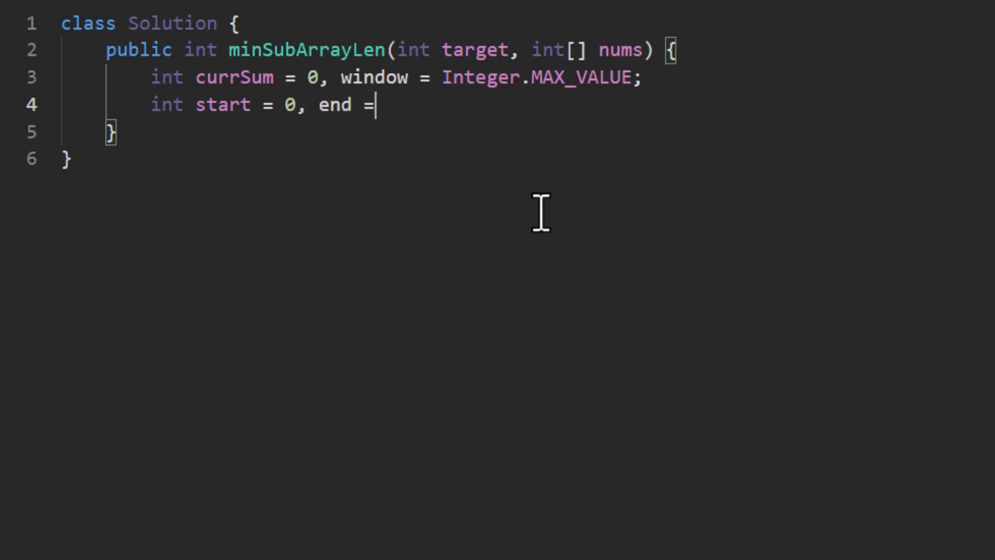
type("0;")
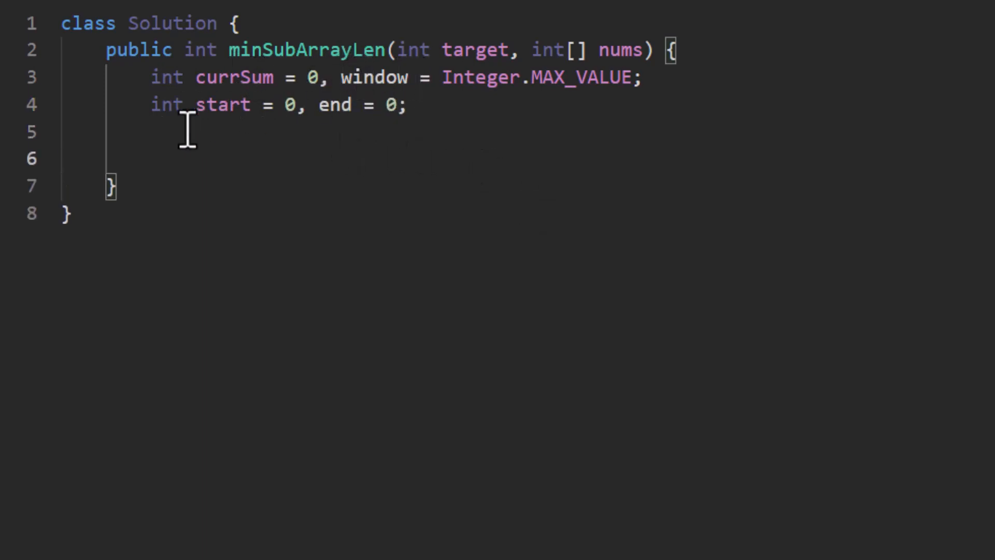
mouse_move(348, 104)
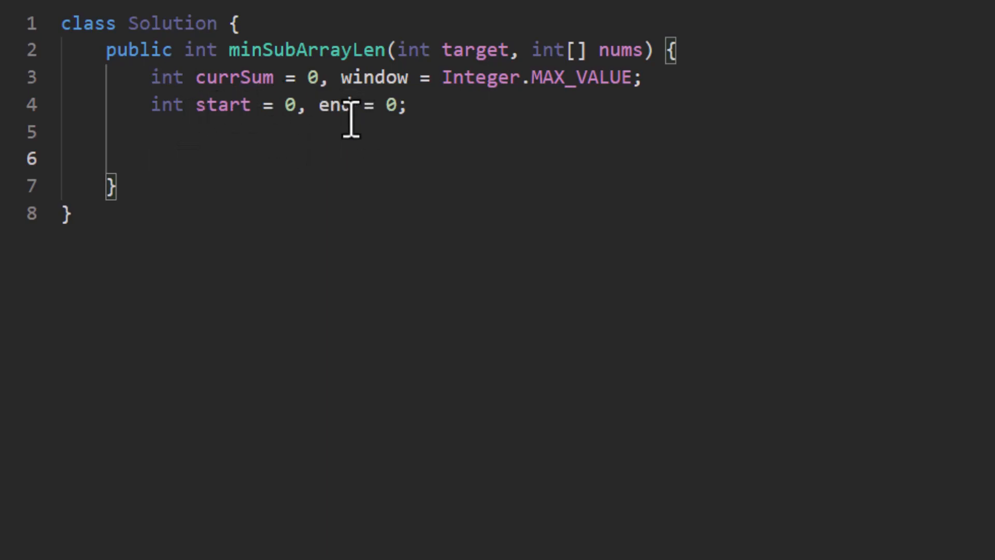
left_click_drag(341, 77, 634, 77)
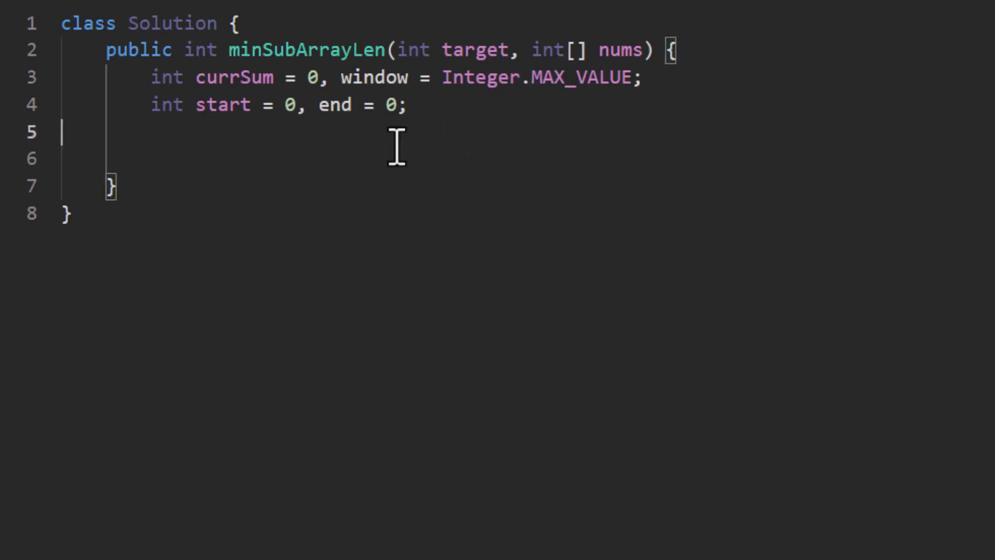
Step: Write a for loop with end running from 0 to nums.length, doing currSum += nums[end]
type("for()")
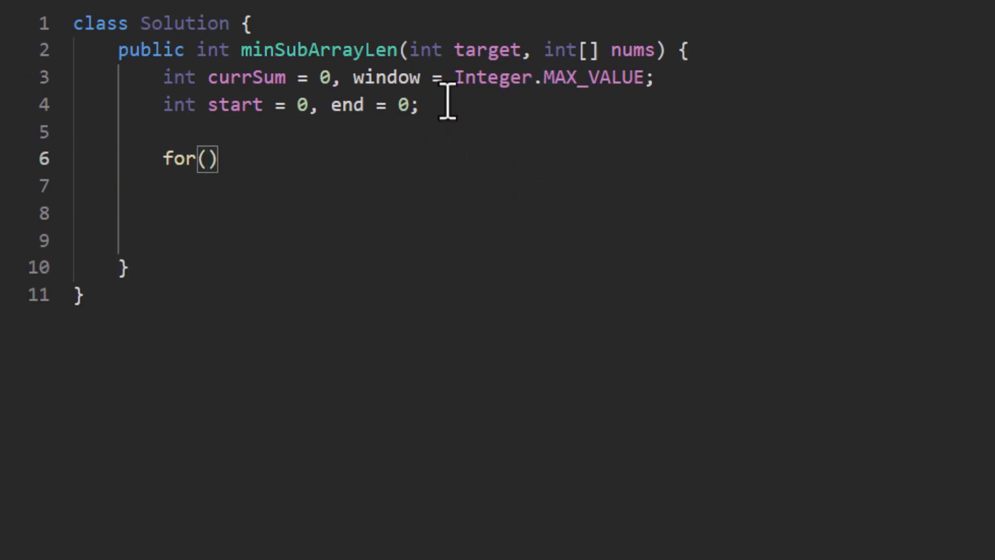
type("end = 0; end < nums.length; end++")
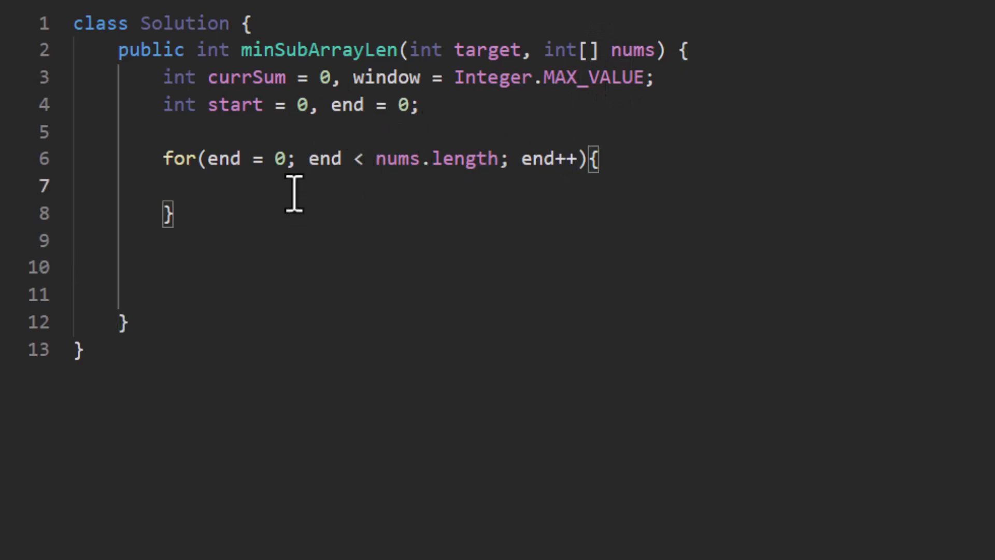
type("currSum +=")
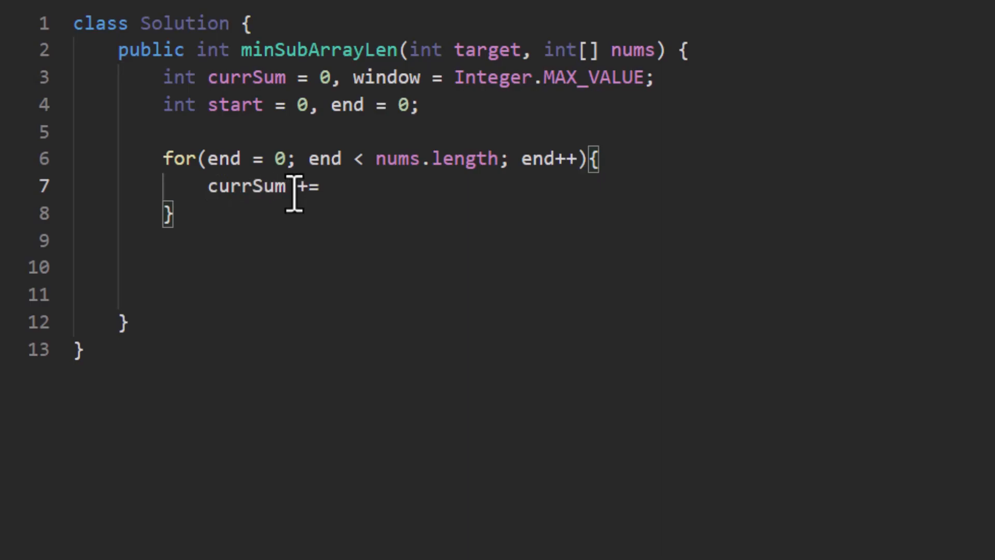
type("nums")
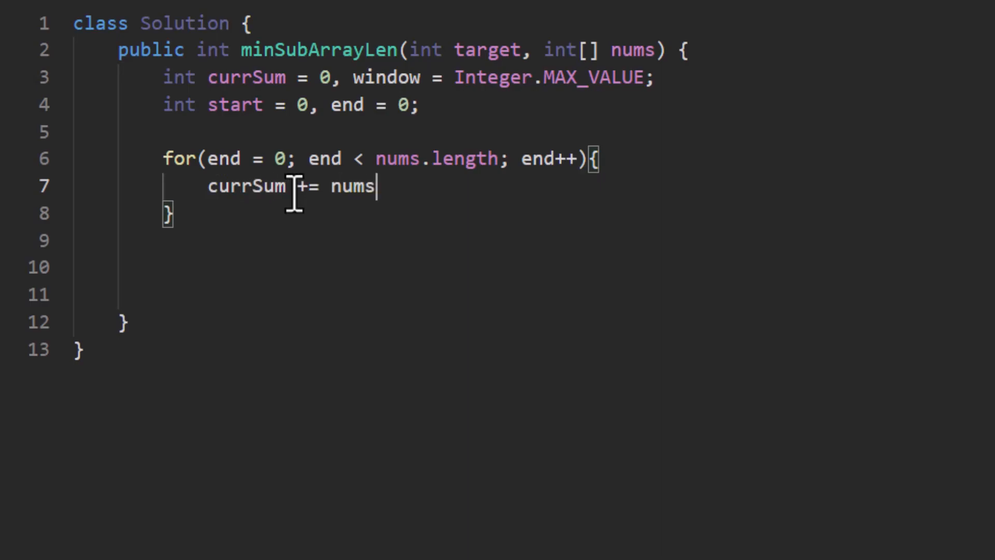
type("[end];")
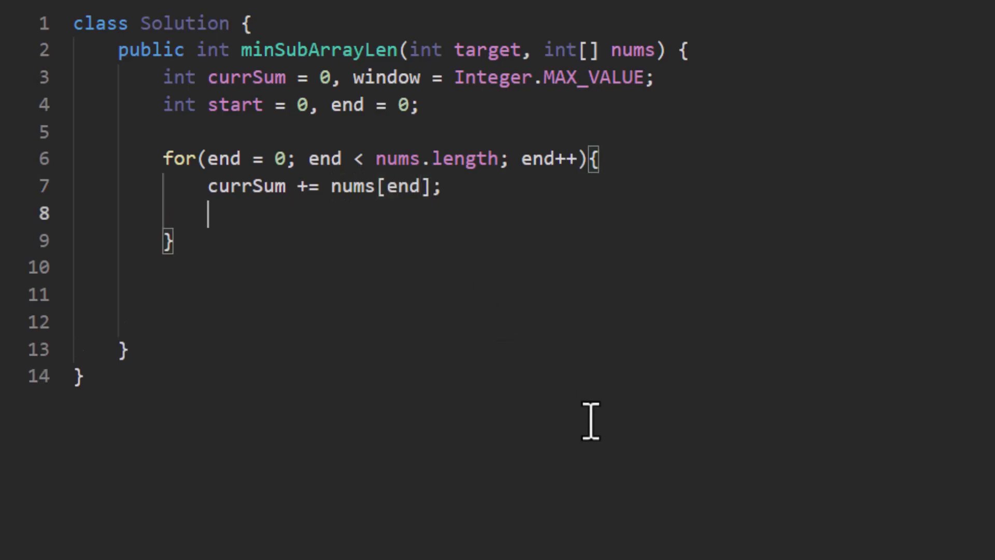
type("while")
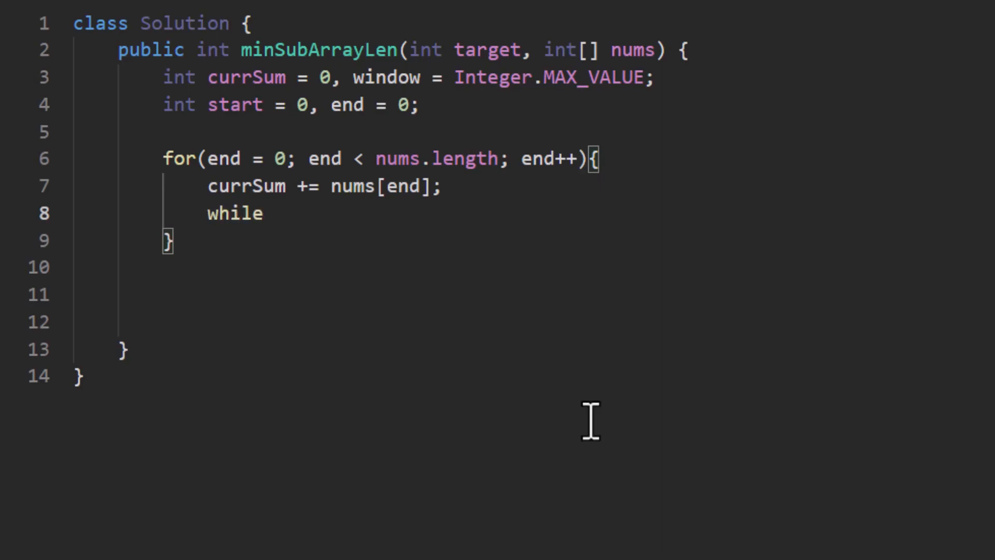
Step: Add while (currSum >= target) with window = Math.min(window, end-start+1) inside
type("(currSum >= target){")
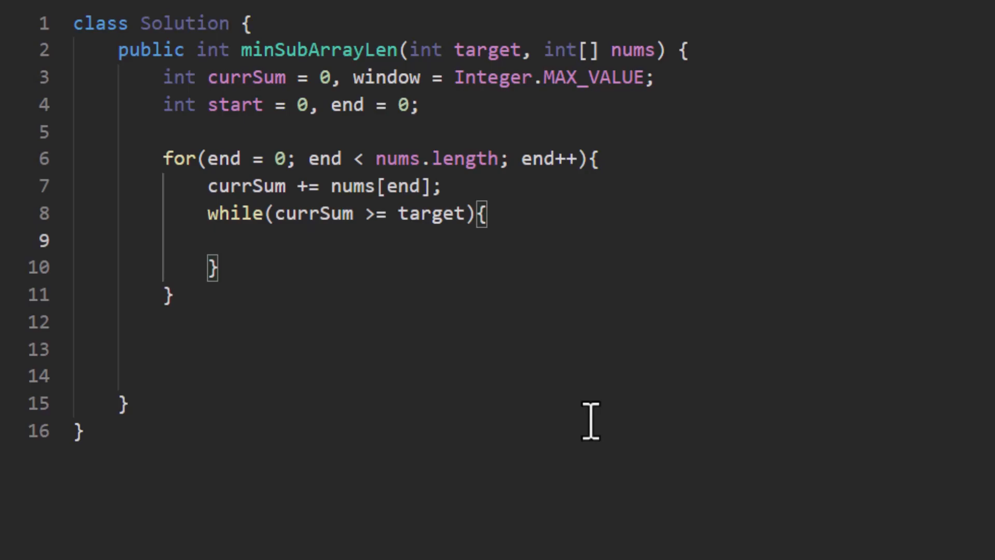
type("window = Math.min(")
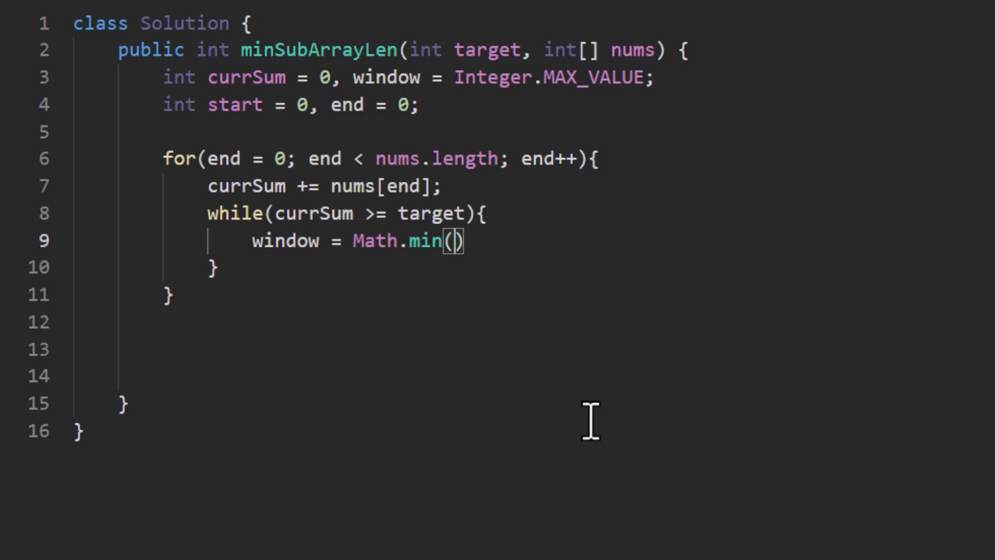
type("window, end-start+1")
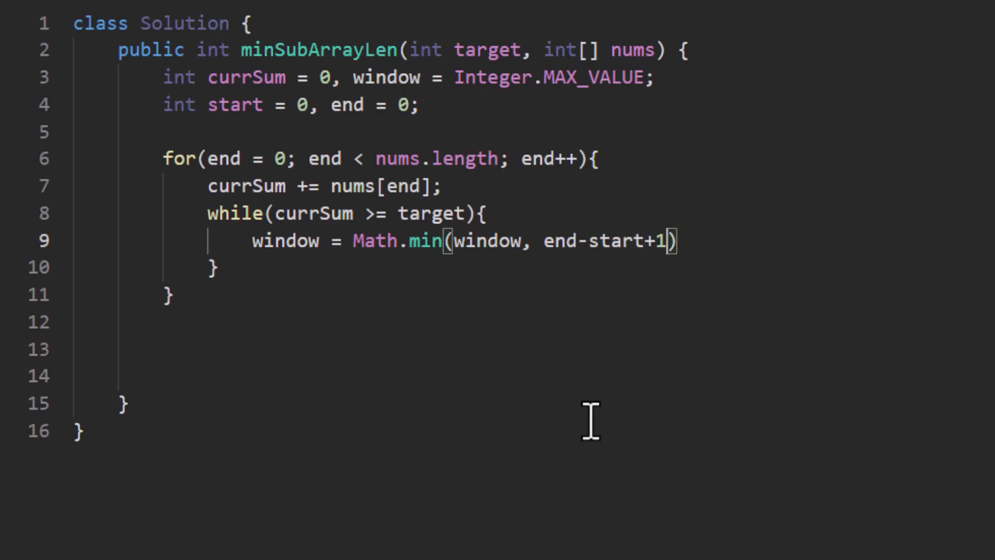
type(";")
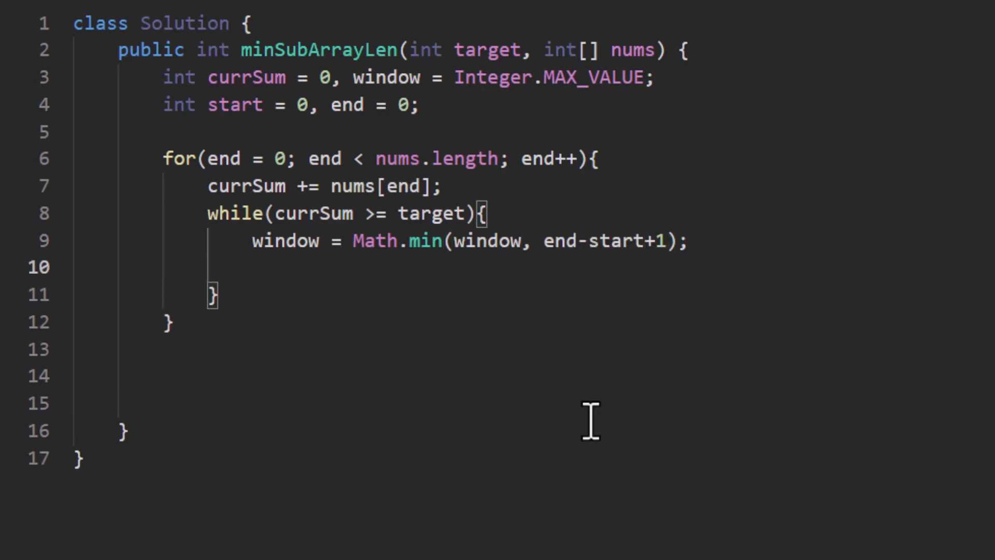
mouse_move(508, 247)
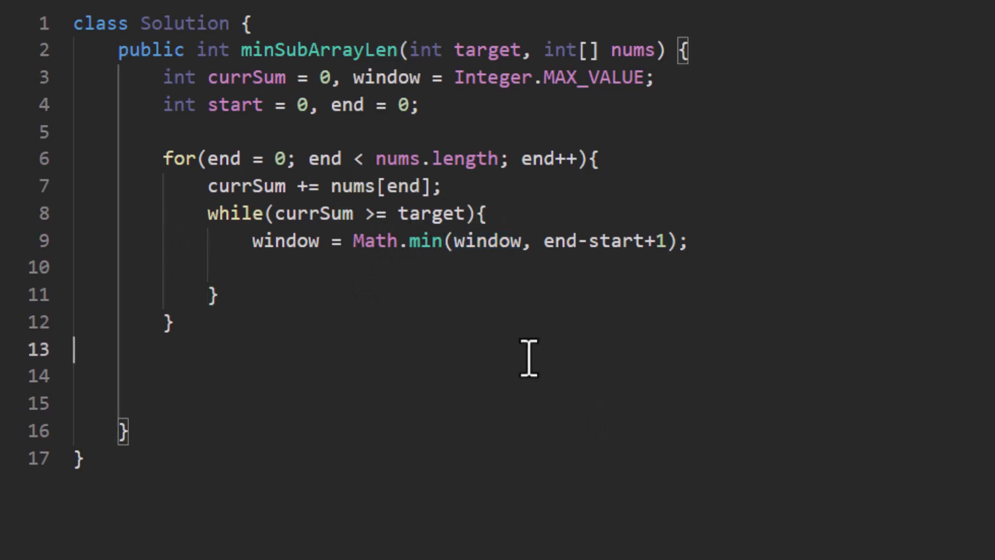
Step: Add currSum -= nums[start]; and start++; inside the while loop, with a new line after the for loop
left_click_drag(537, 240, 664, 240)
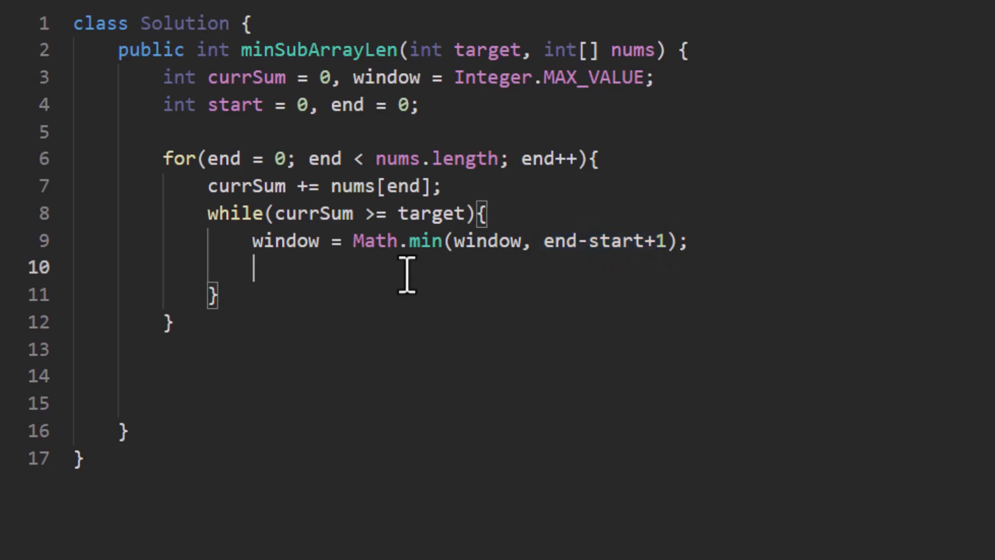
type("currSum -= nums[start")
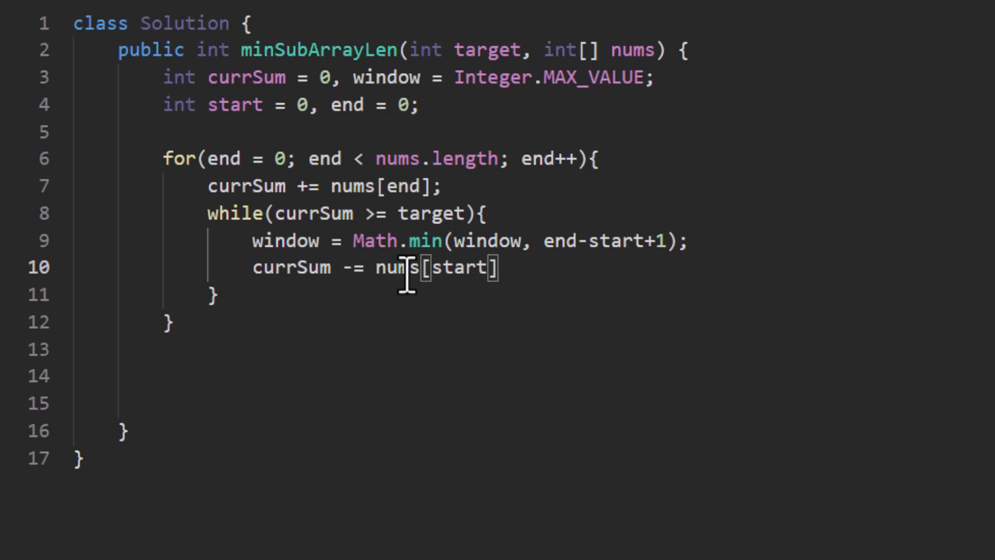
type(";")
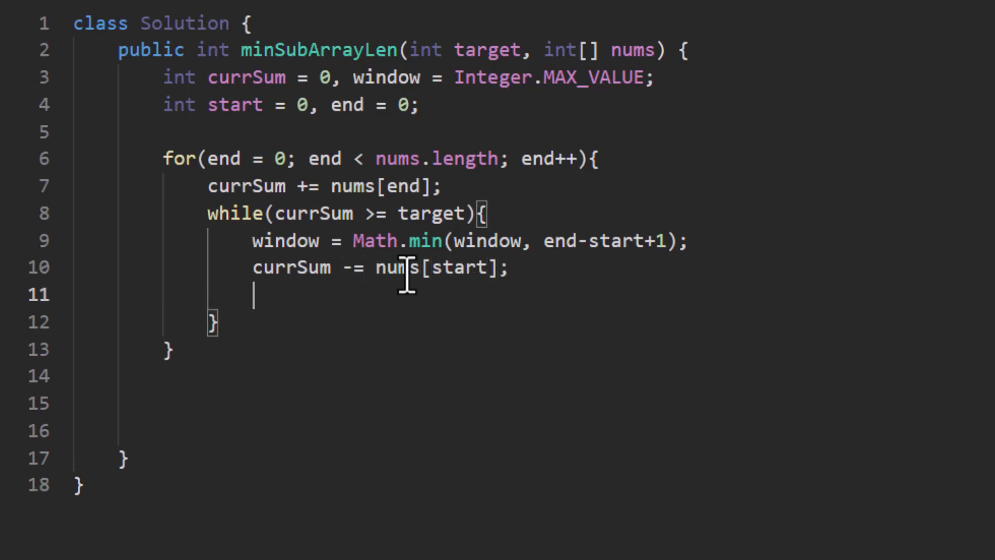
type("start")
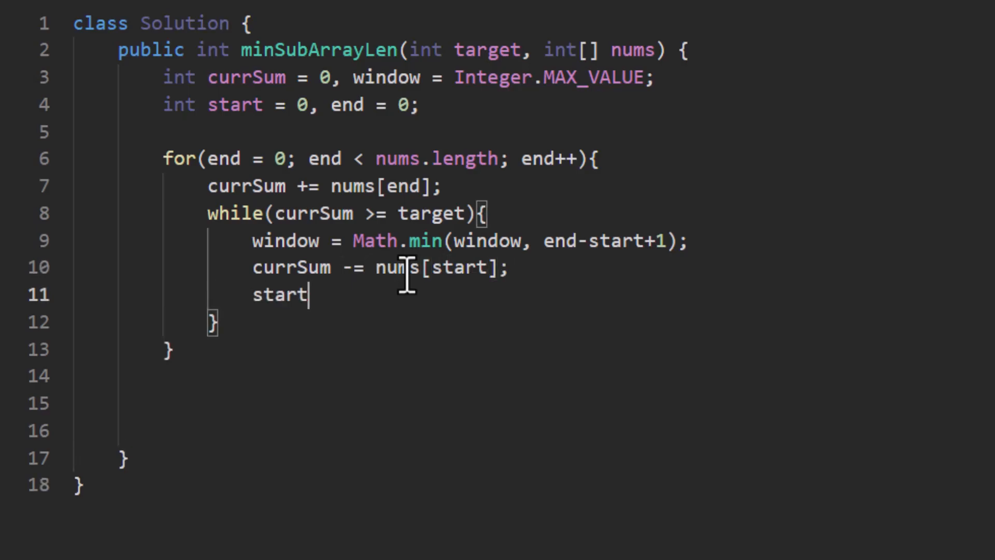
type("++;")
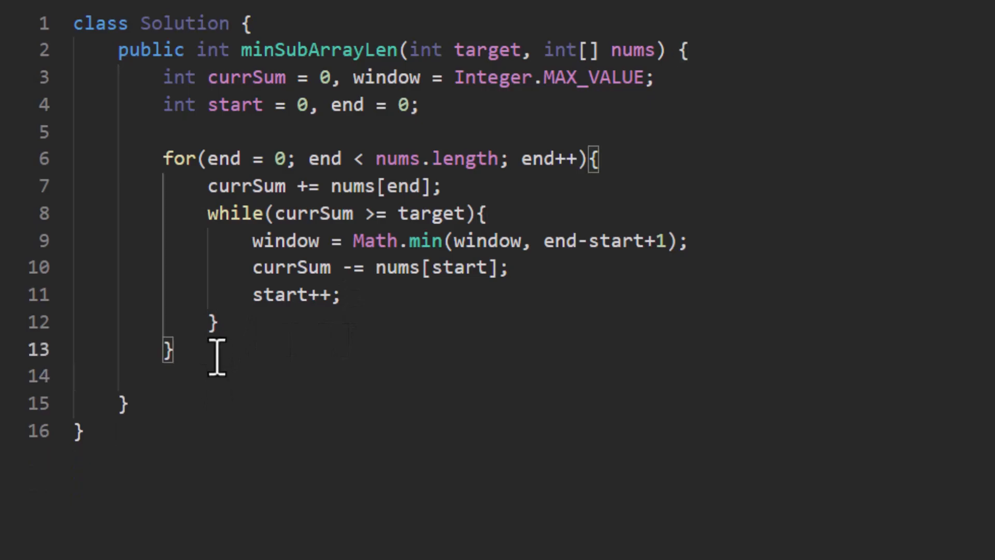
key("Enter")
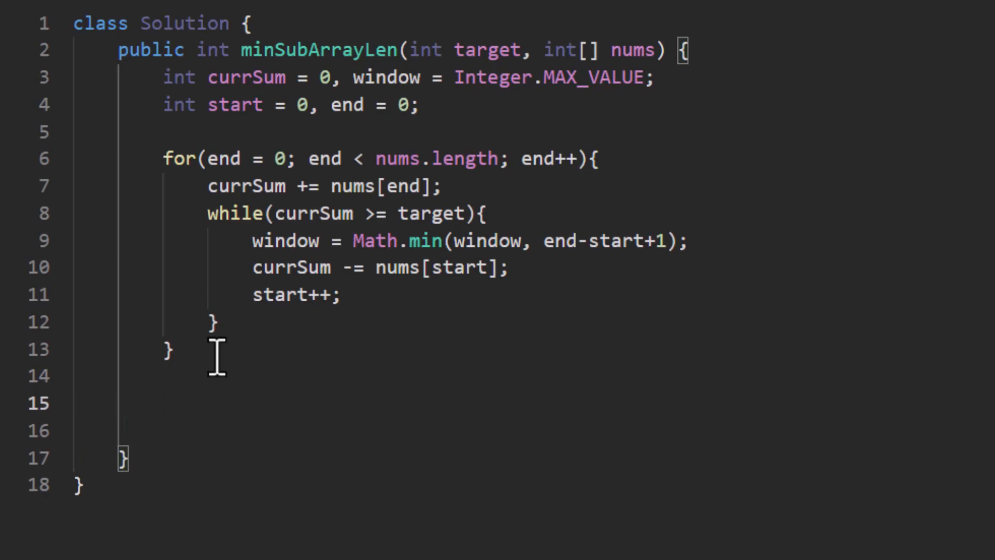
Step: Add return window == Integer.MAX_VALUE ? 0 : window; after the for loop
type("return")
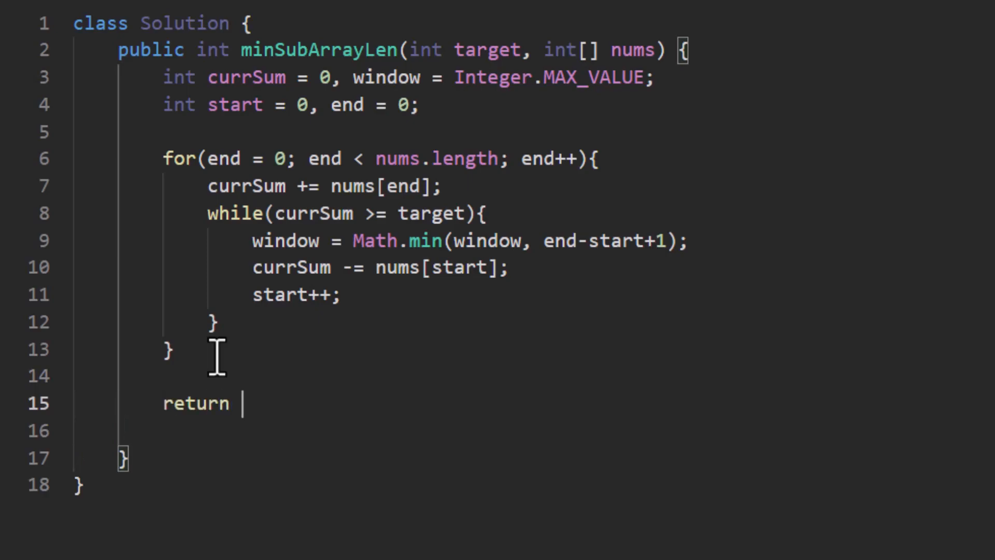
type("window == Integer.MAX_VALUE ? 0;")
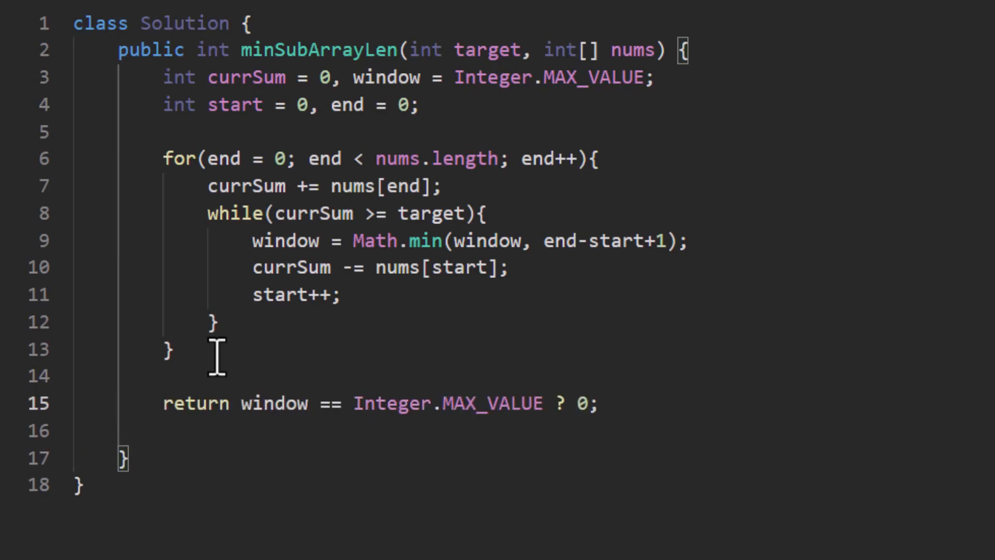
type(": window;")
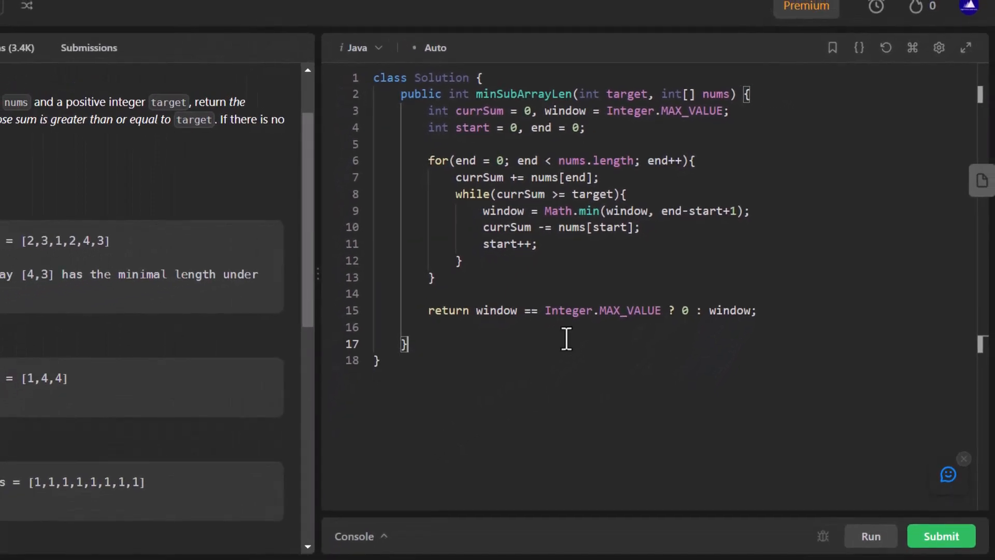
mouse_move(870, 537)
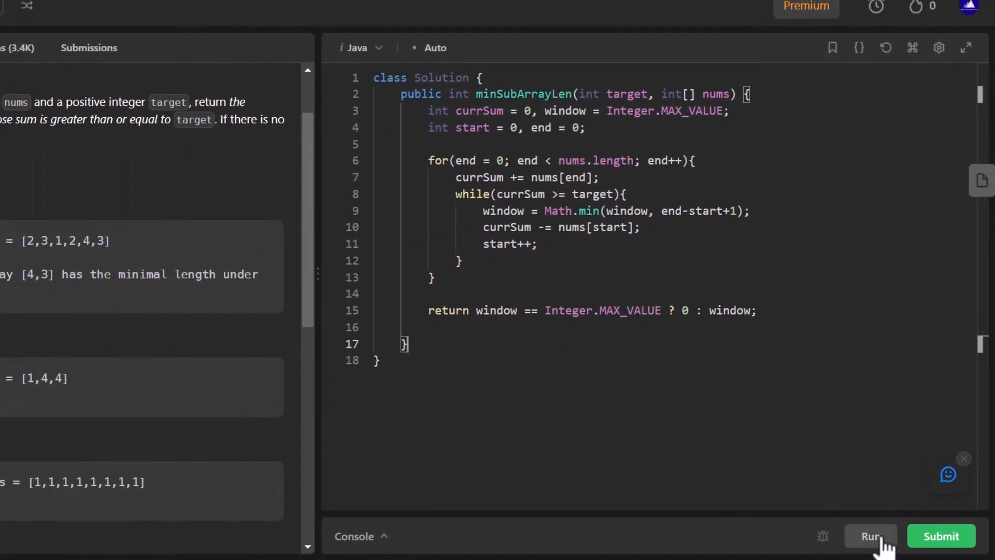
Step: Run the three sample cases to Accepted, then submit for a 1 ms runtime result
left_click(870, 535)
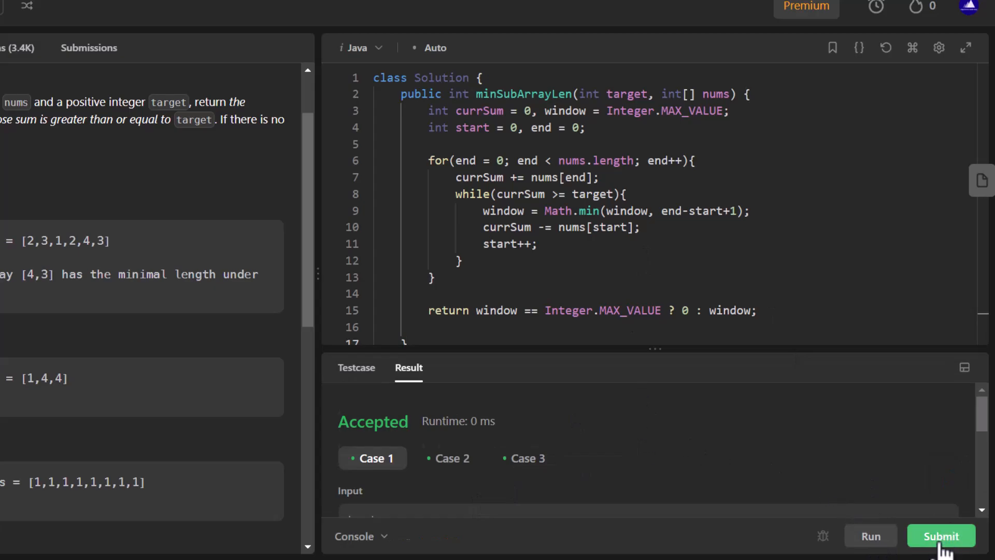
left_click(941, 535)
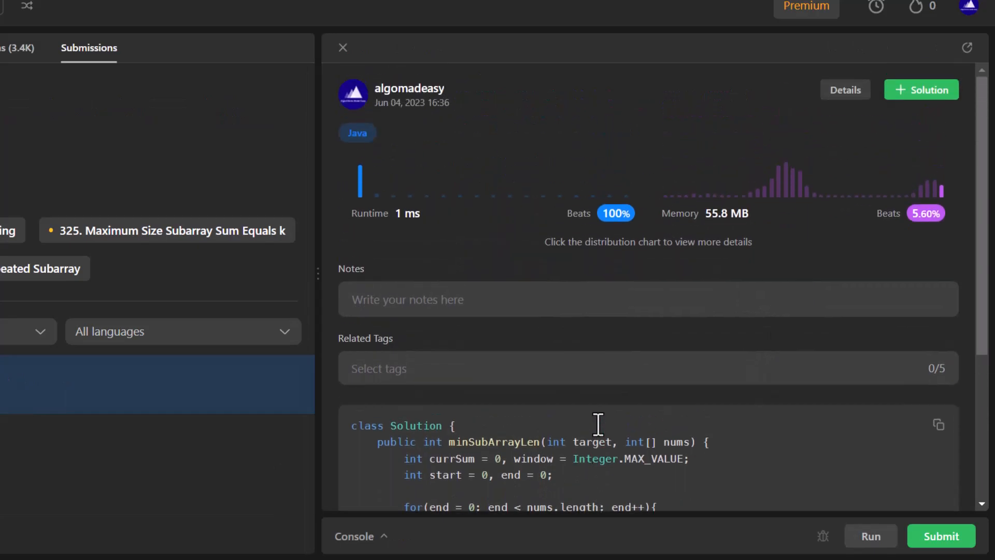
scroll("down", 3)
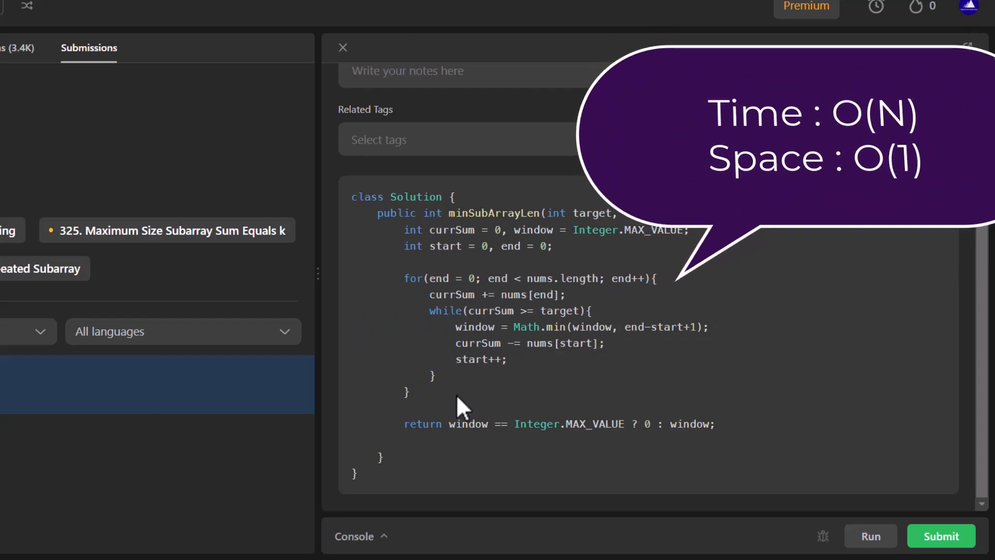
mouse_move(555, 457)
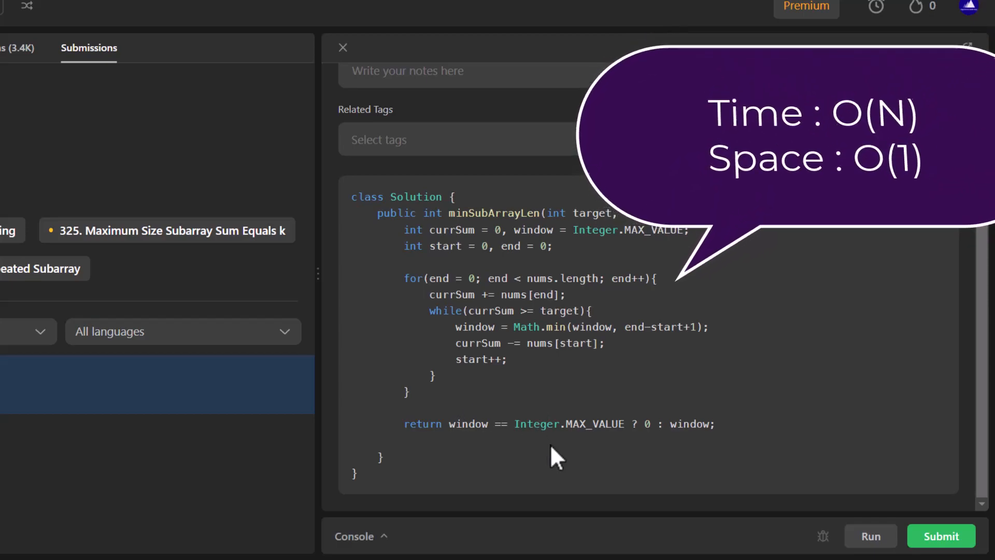
mouse_move(538, 371)
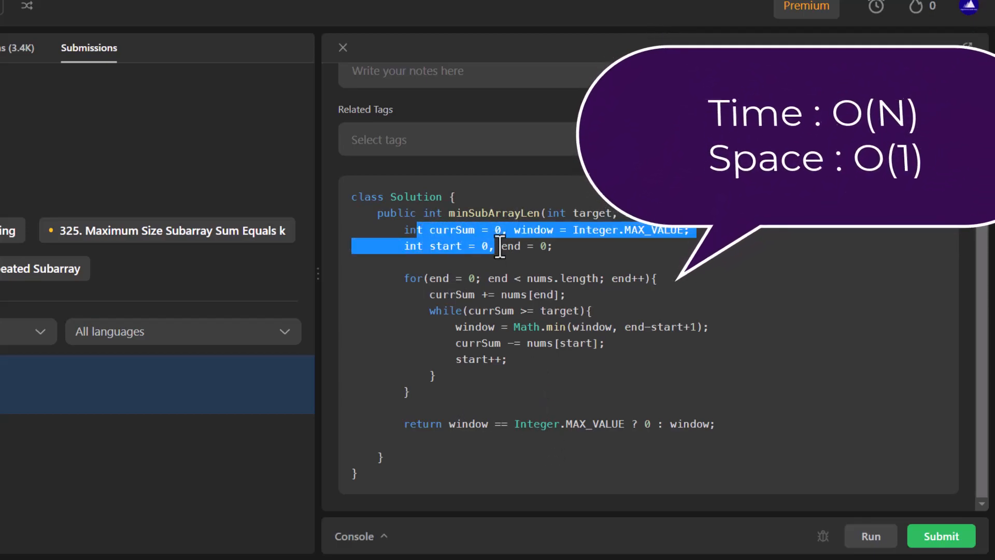
left_click(504, 277)
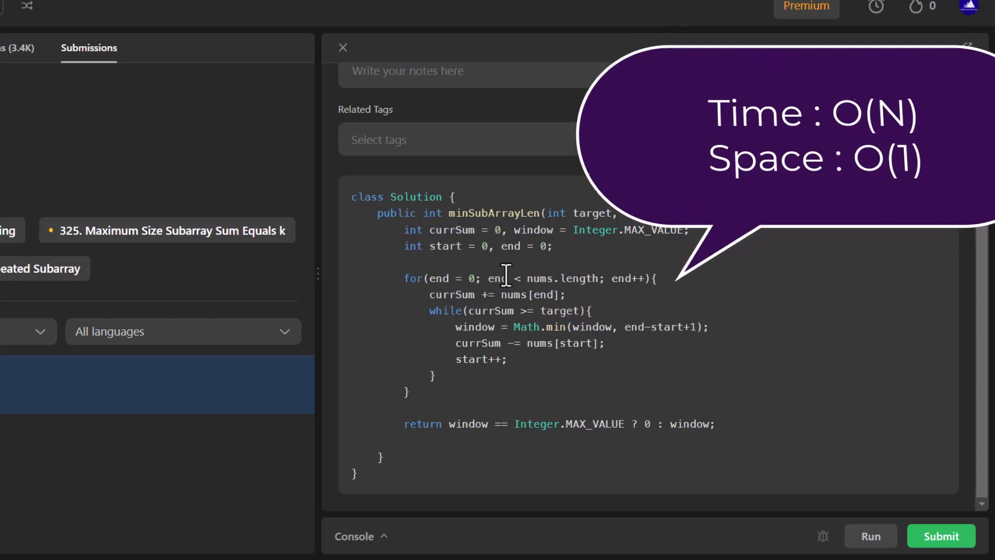